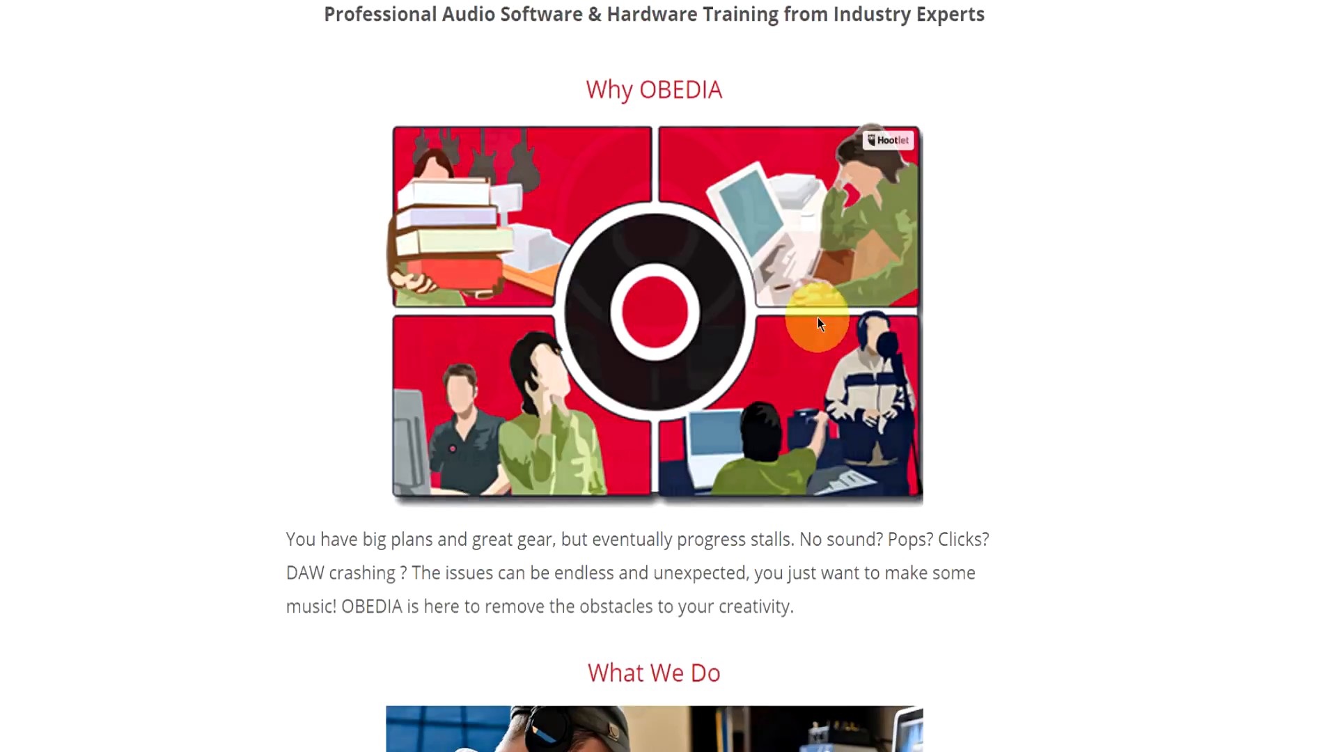
pyautogui.scroll(-3)
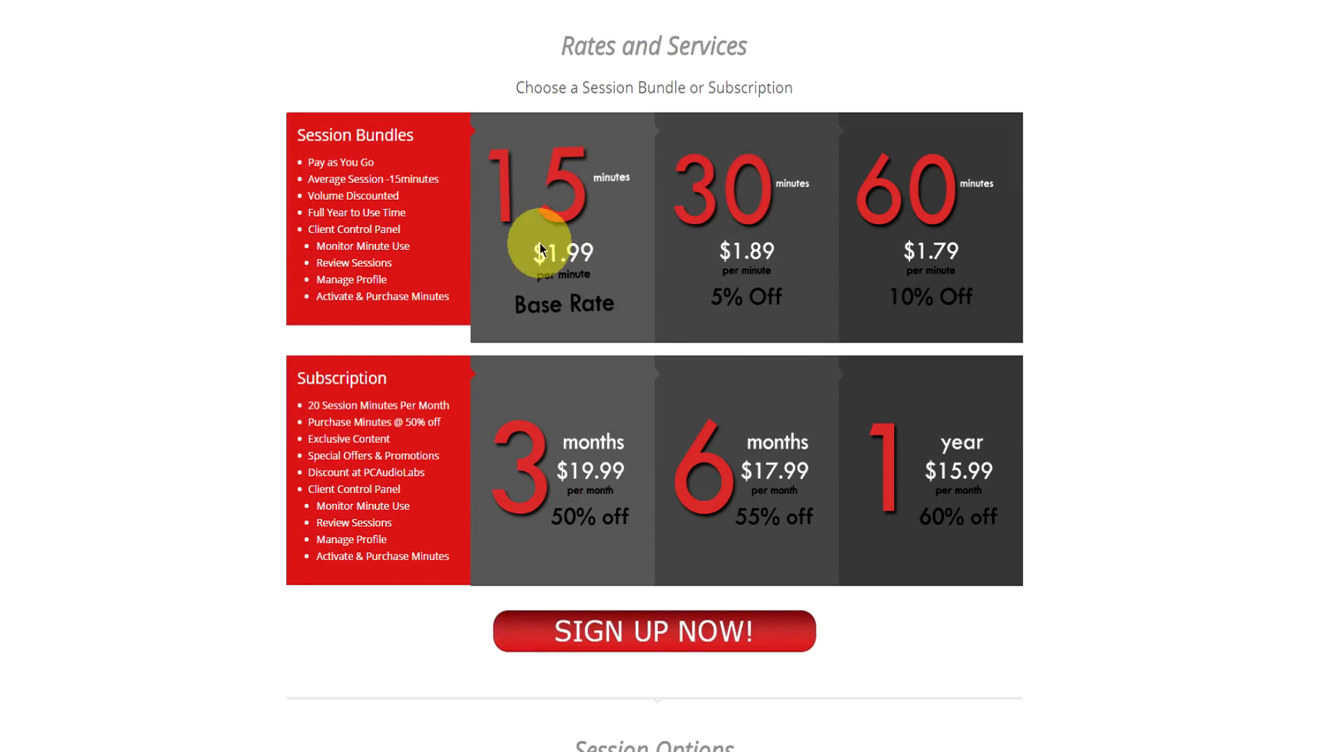
pyautogui.moveTo(733, 468)
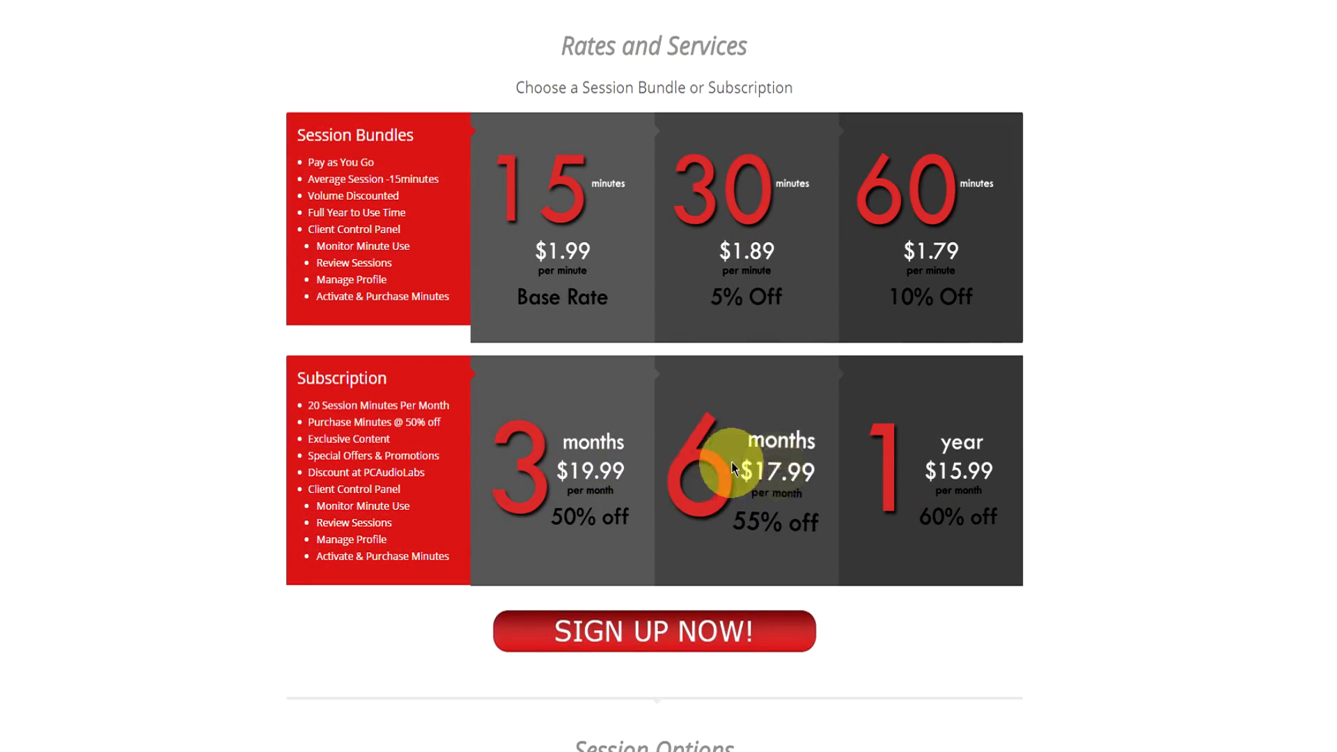